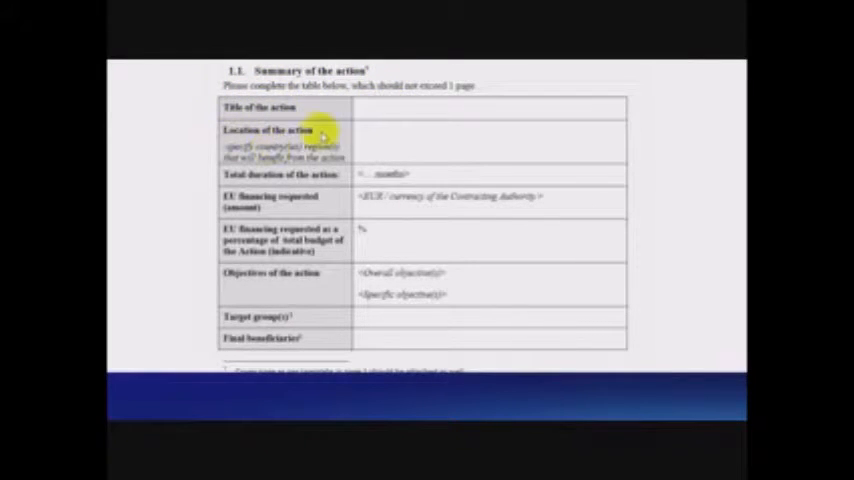
{"action": "mouse_move", "coordinate": [244, 340]}
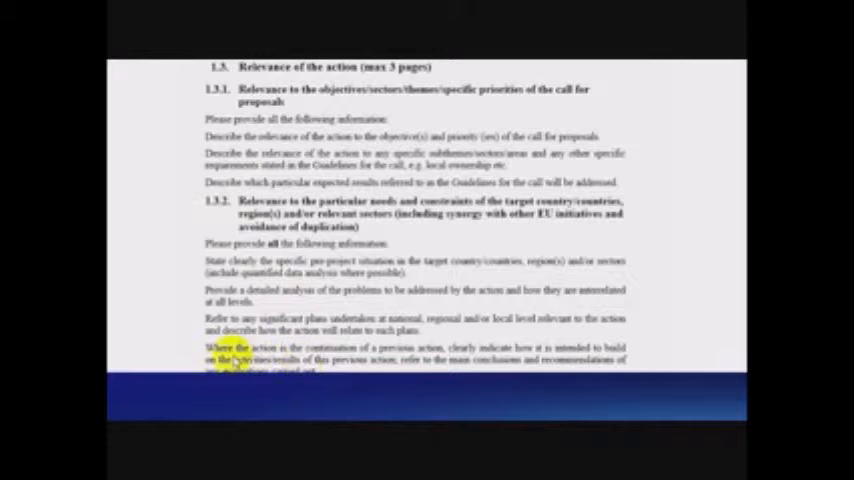
{"action": "scroll", "scroll_direction": "down", "scroll_amount": 3}
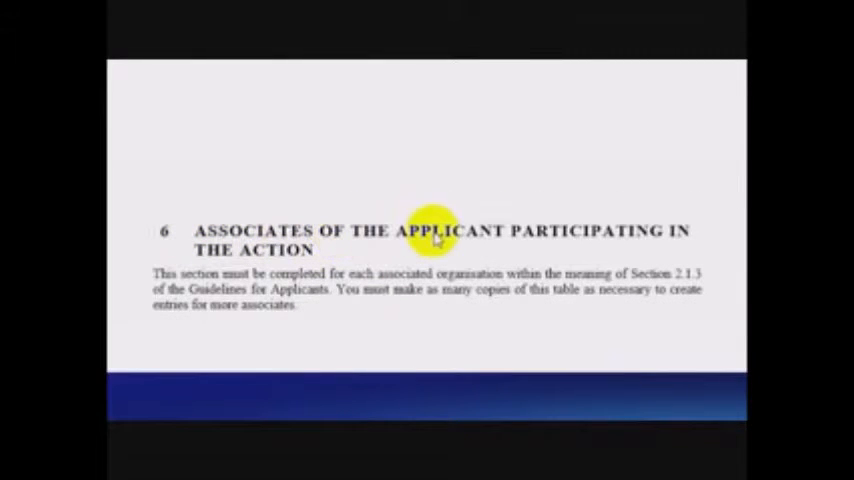
{"action": "mouse_move", "coordinate": [316, 252]}
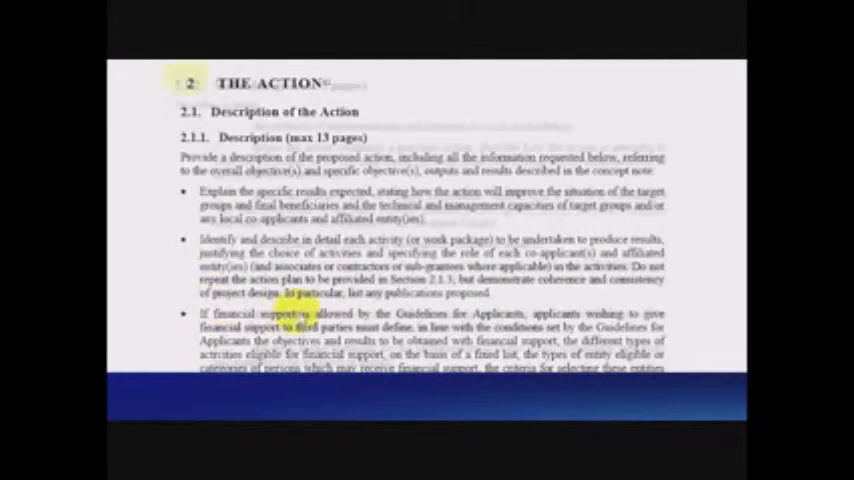
{"action": "scroll", "scroll_direction": "down", "scroll_amount": 3}
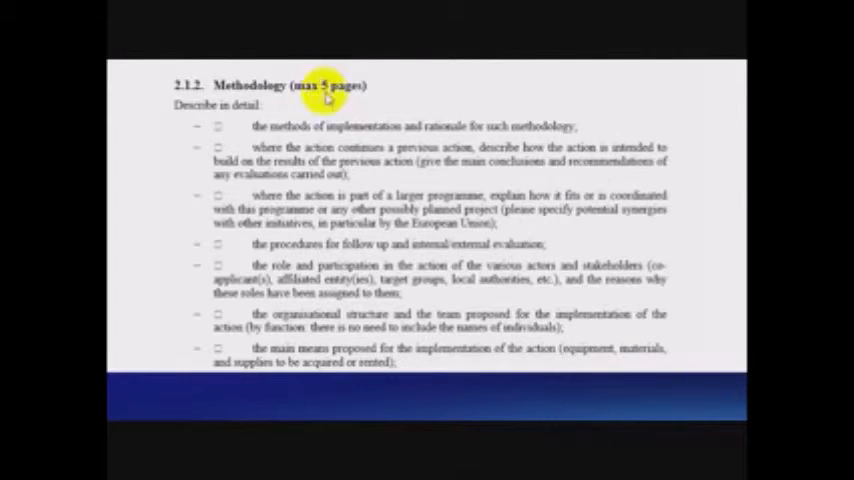
{"action": "mouse_move", "coordinate": [480, 126]}
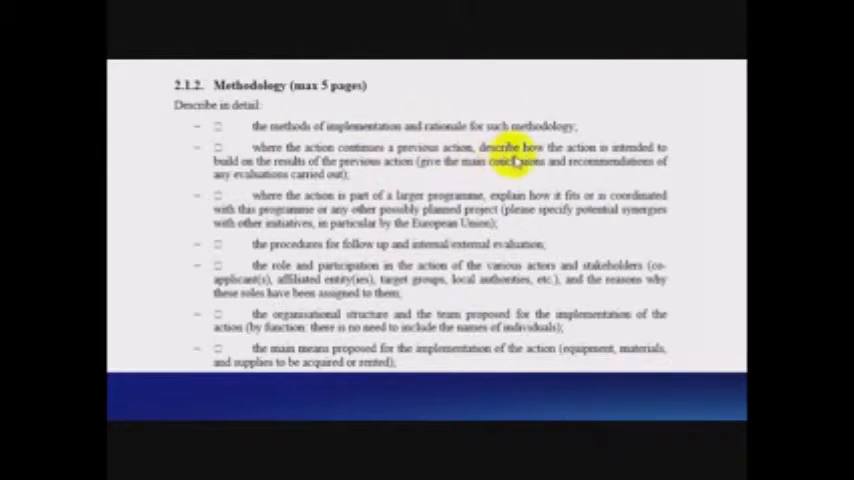
{"action": "mouse_move", "coordinate": [370, 172]}
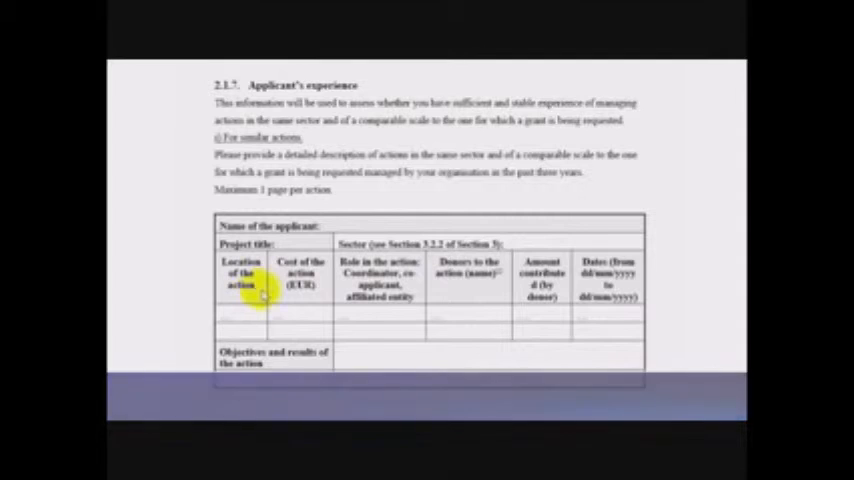
{"action": "mouse_move", "coordinate": [524, 210]}
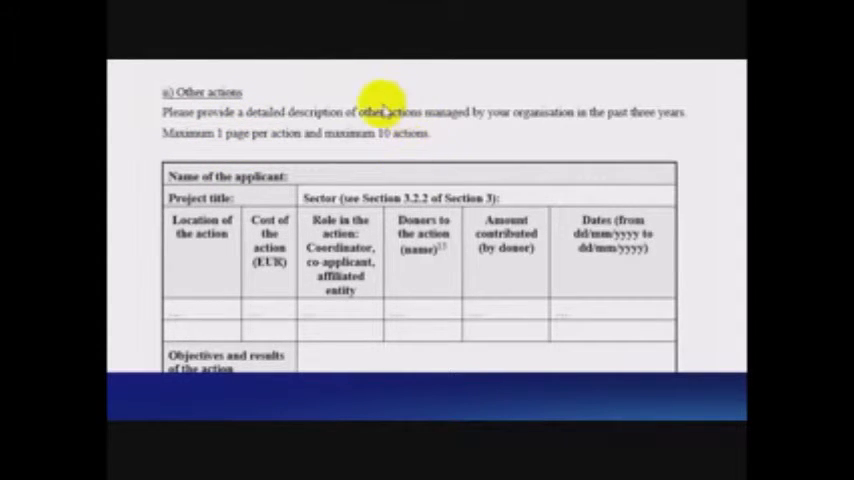
{"action": "scroll", "scroll_direction": "down", "scroll_amount": 3}
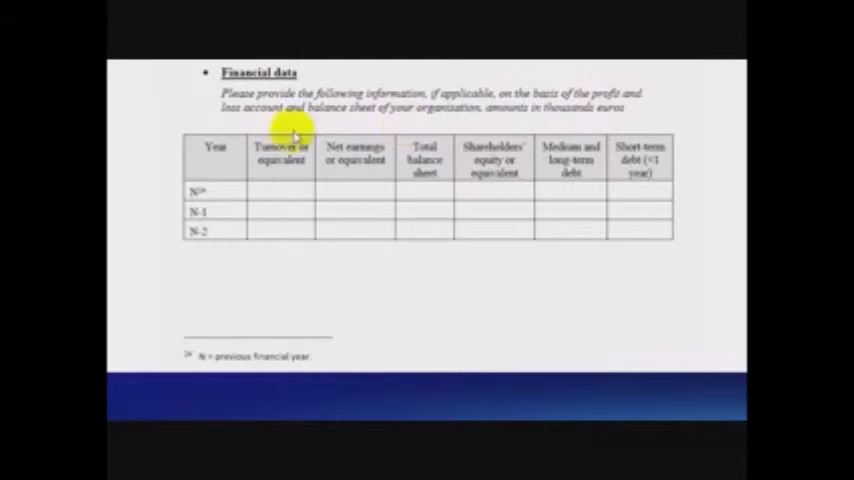
{"action": "mouse_move", "coordinate": [492, 190]}
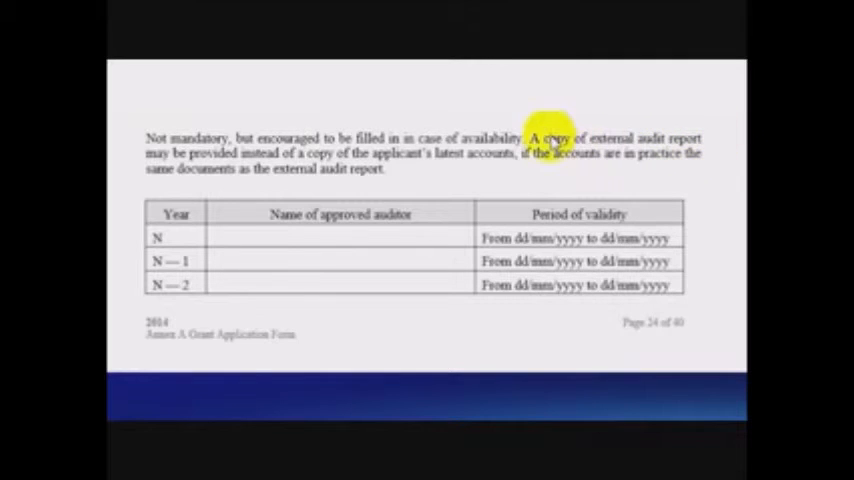
{"action": "mouse_move", "coordinate": [276, 160]}
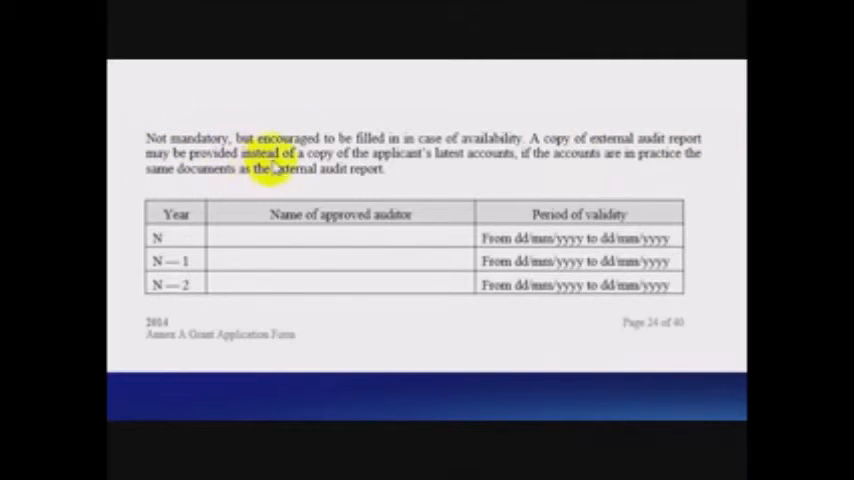
{"action": "mouse_move", "coordinate": [466, 160]}
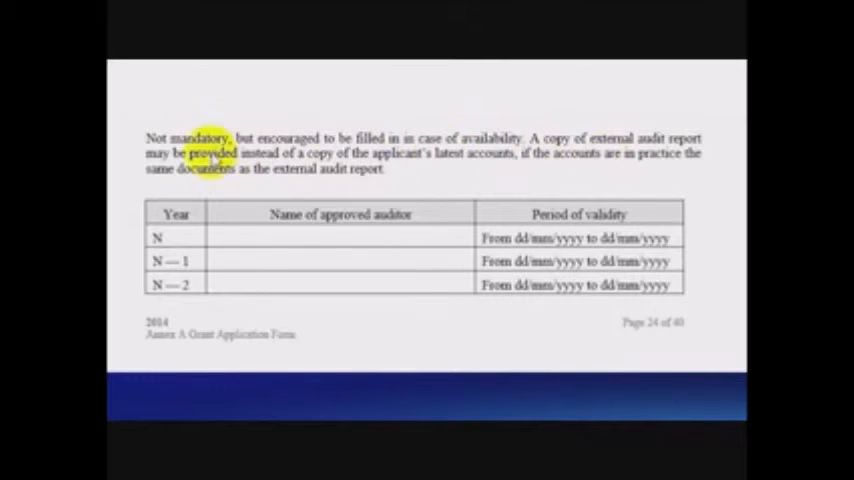
{"action": "scroll", "scroll_direction": "down", "scroll_amount": 3}
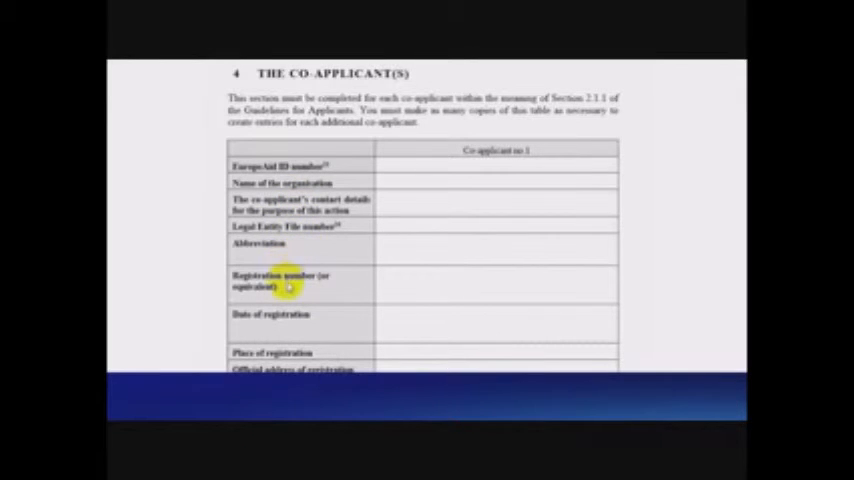
{"action": "mouse_move", "coordinate": [284, 340]}
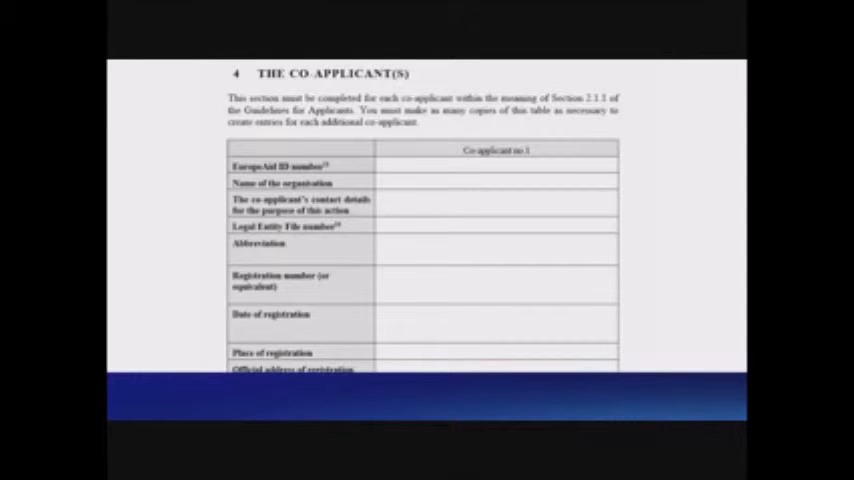
{"action": "scroll", "scroll_direction": "down", "scroll_amount": 3}
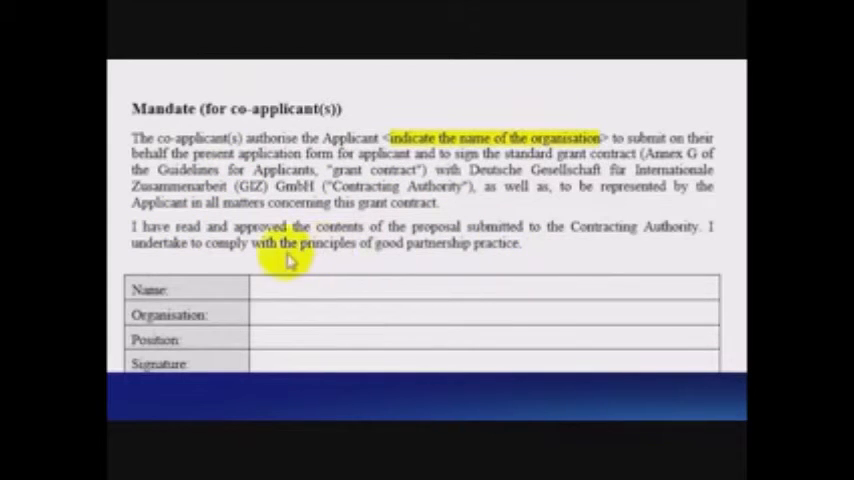
{"action": "mouse_move", "coordinate": [236, 336]}
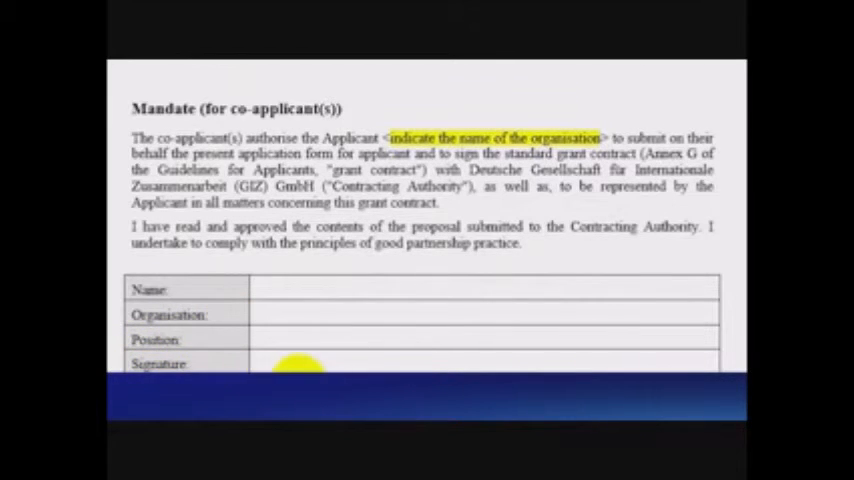
{"action": "scroll", "scroll_direction": "down", "scroll_amount": 3}
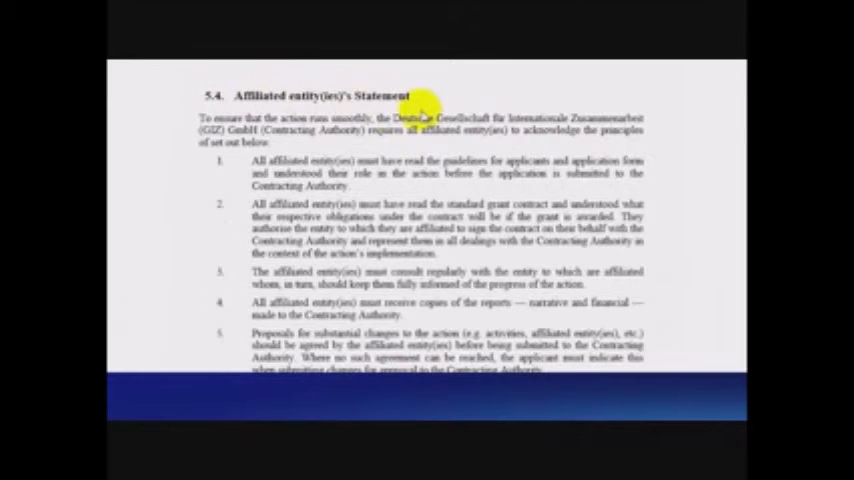